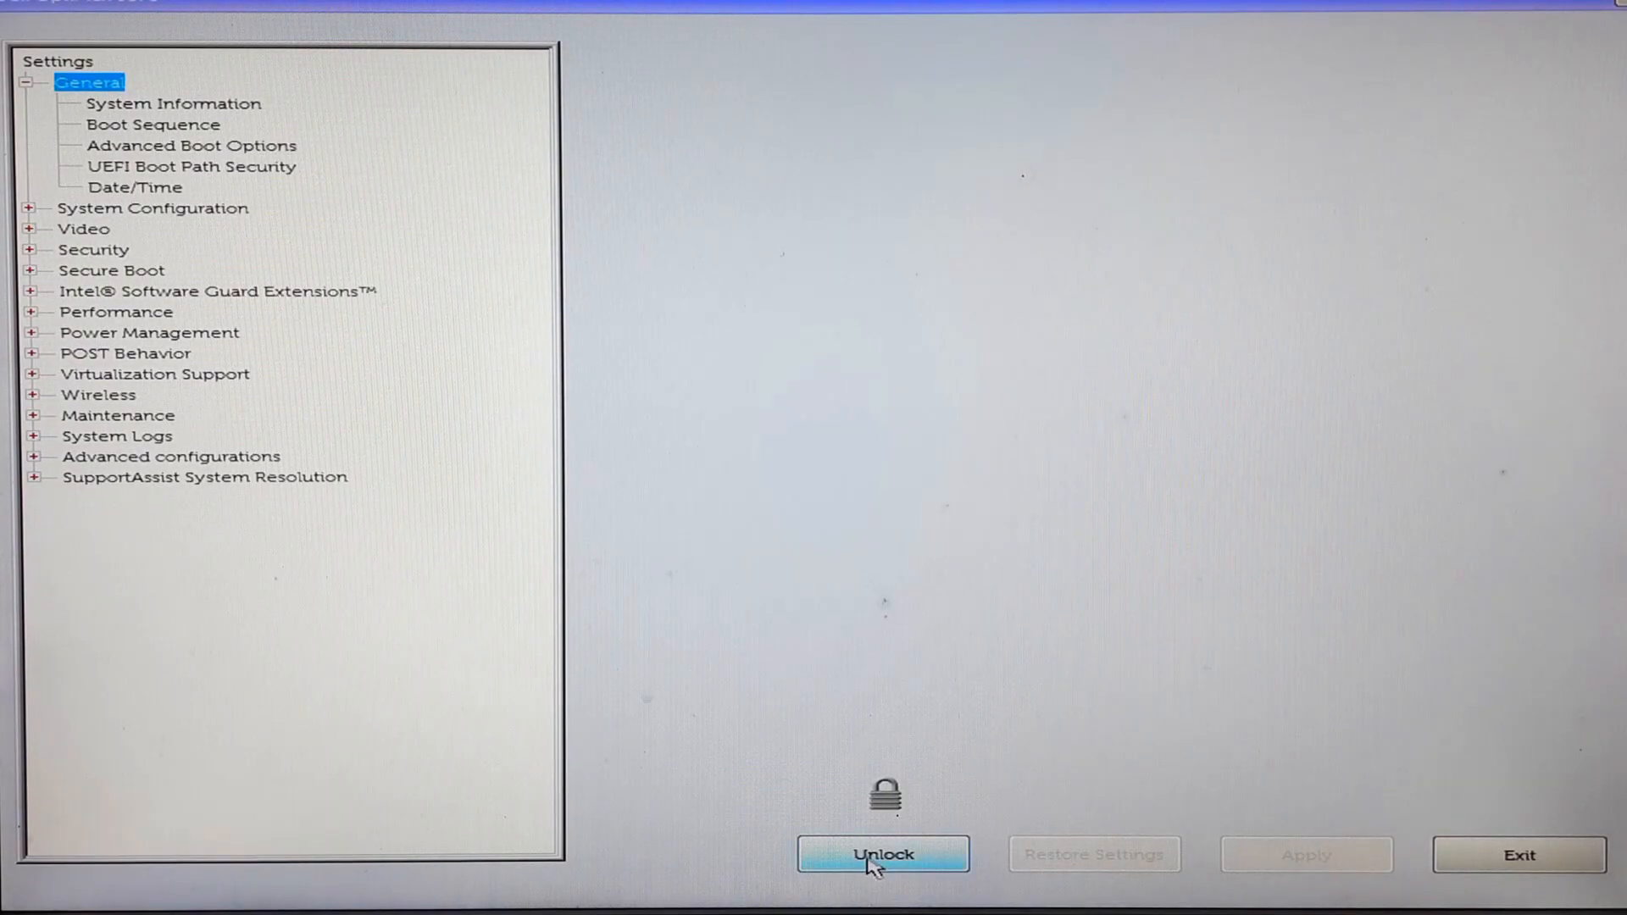
# Step: Try an admin password in Setup Unlock and dismiss the 'Incorrect password entered!' warning
pyautogui.click(882, 854)
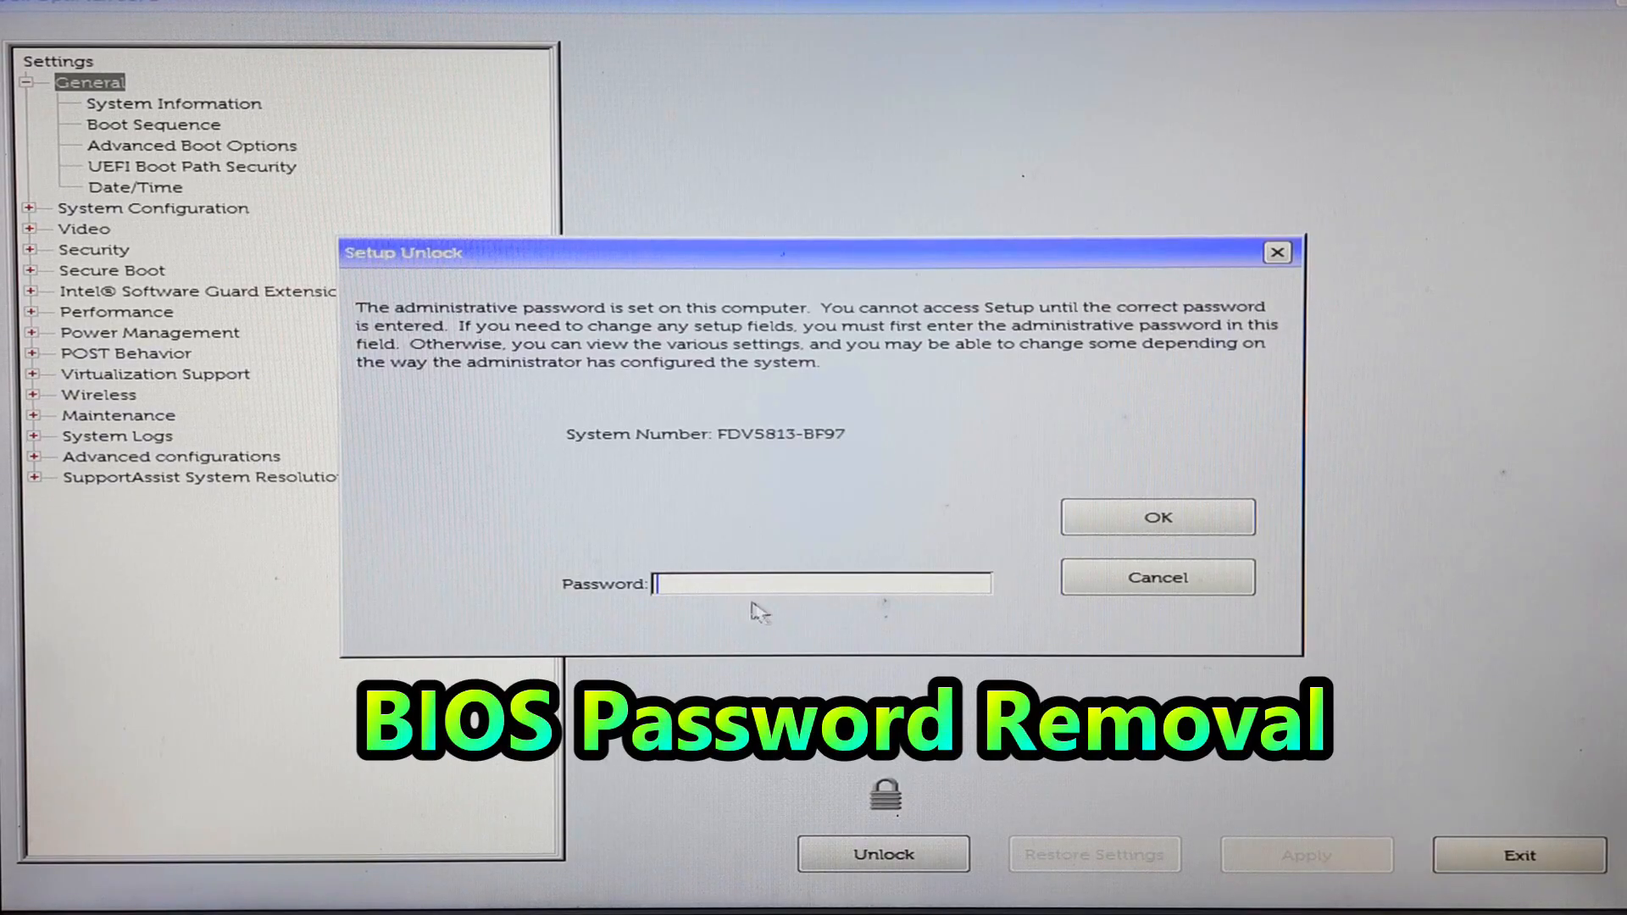
pyautogui.click(1156, 517)
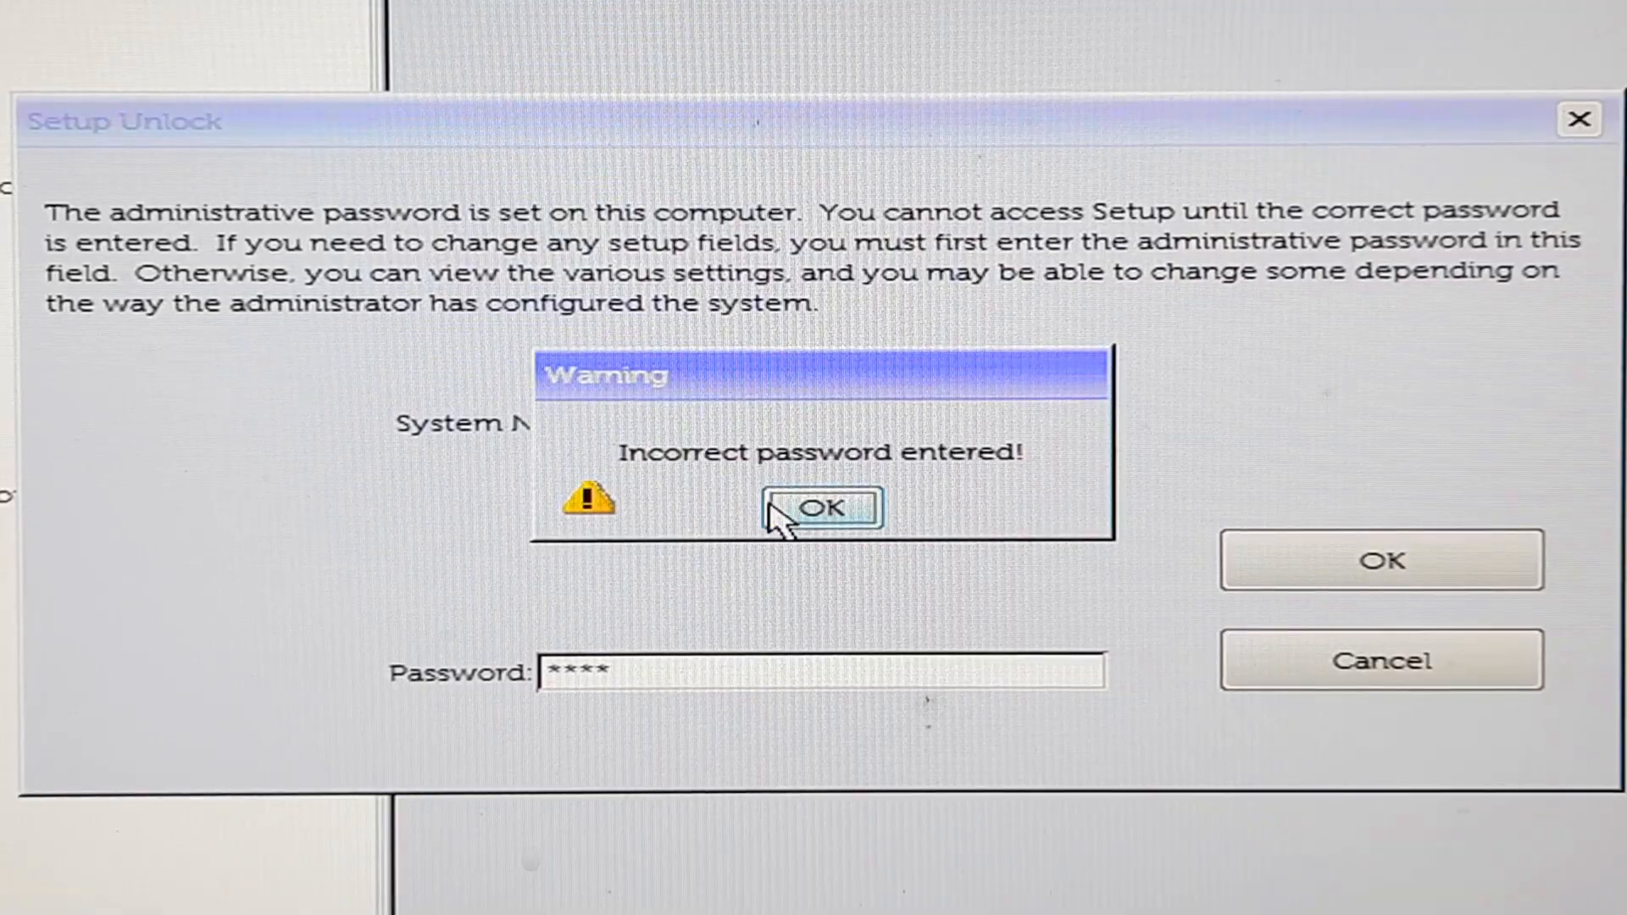
pyautogui.click(818, 507)
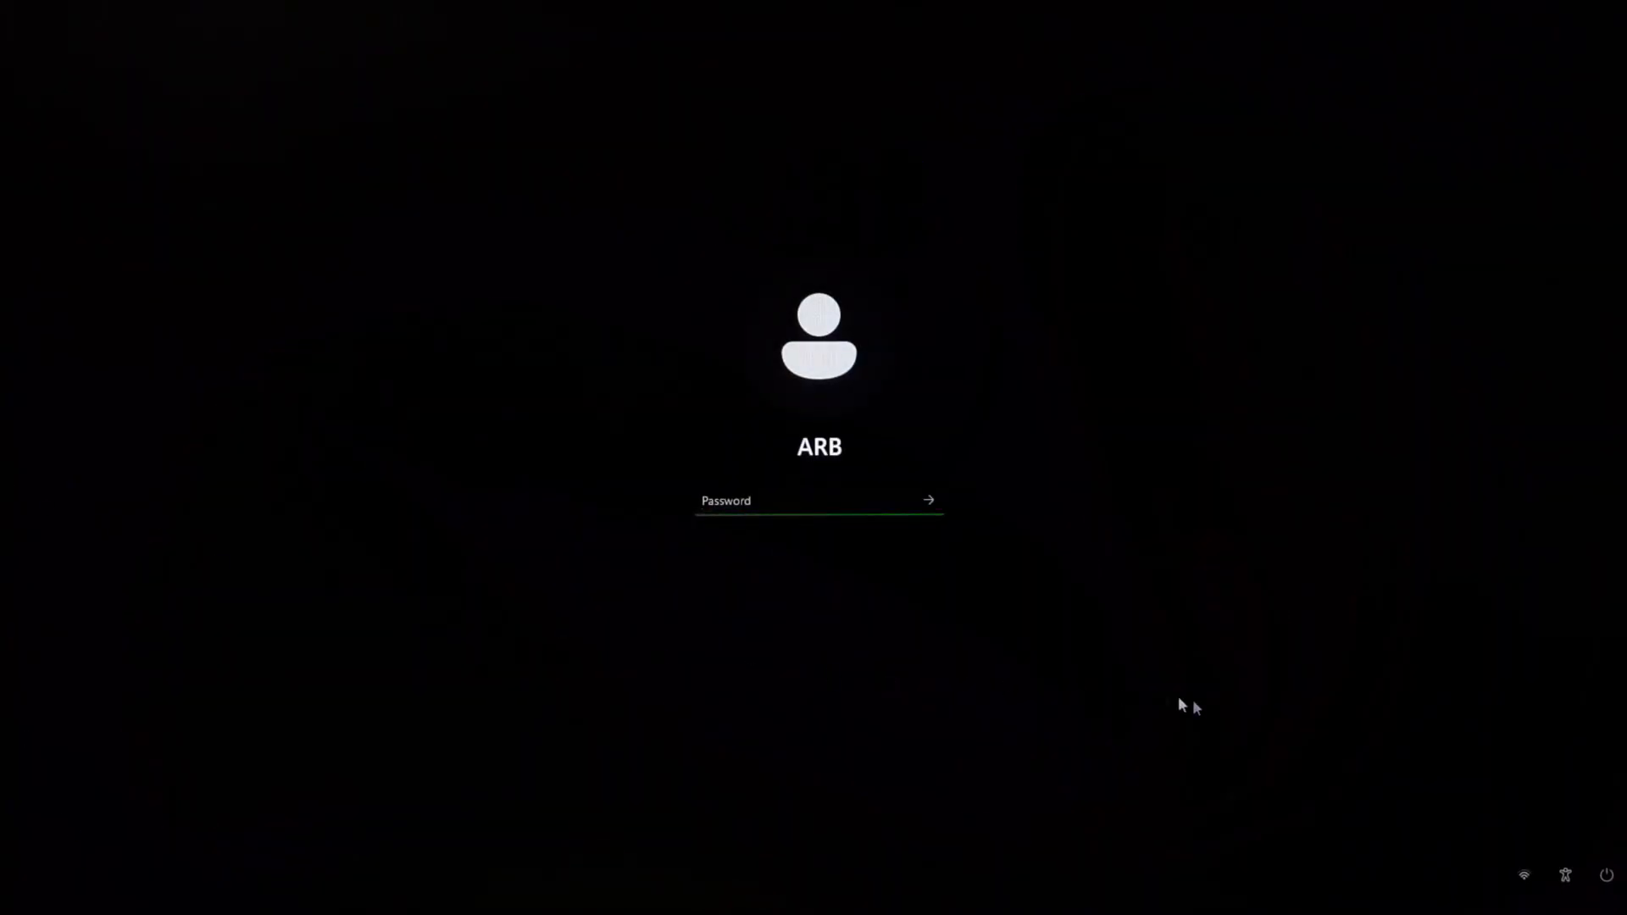
# Step: Restart the PC from the Windows lock screen despite the unsaved-work warning
pyautogui.click(1615, 875)
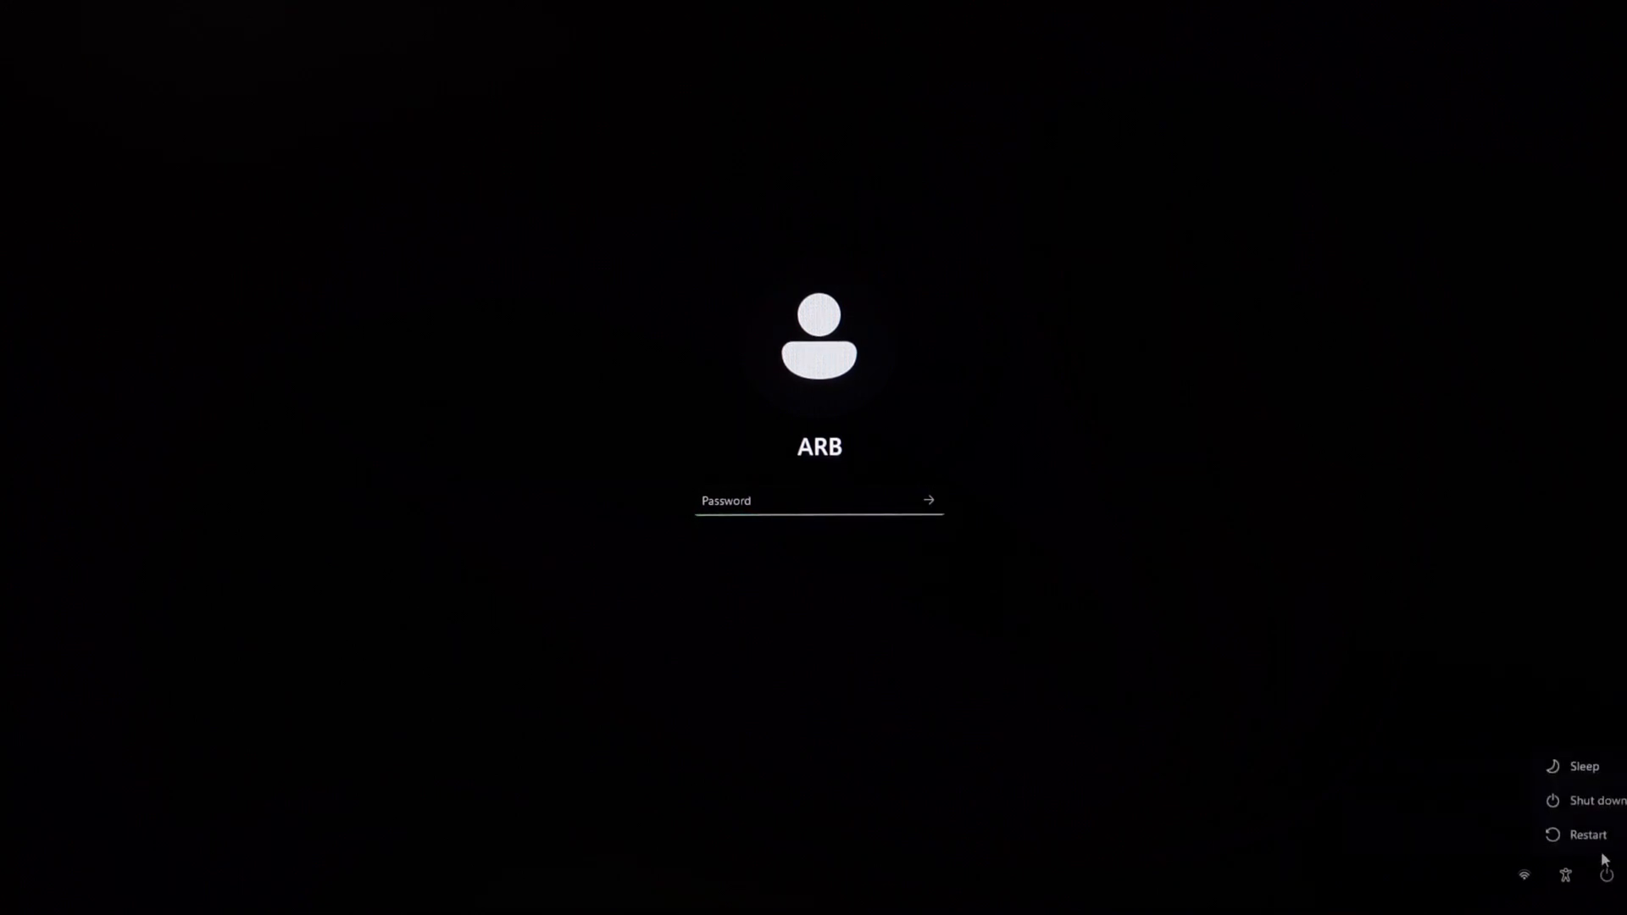
pyautogui.click(1585, 833)
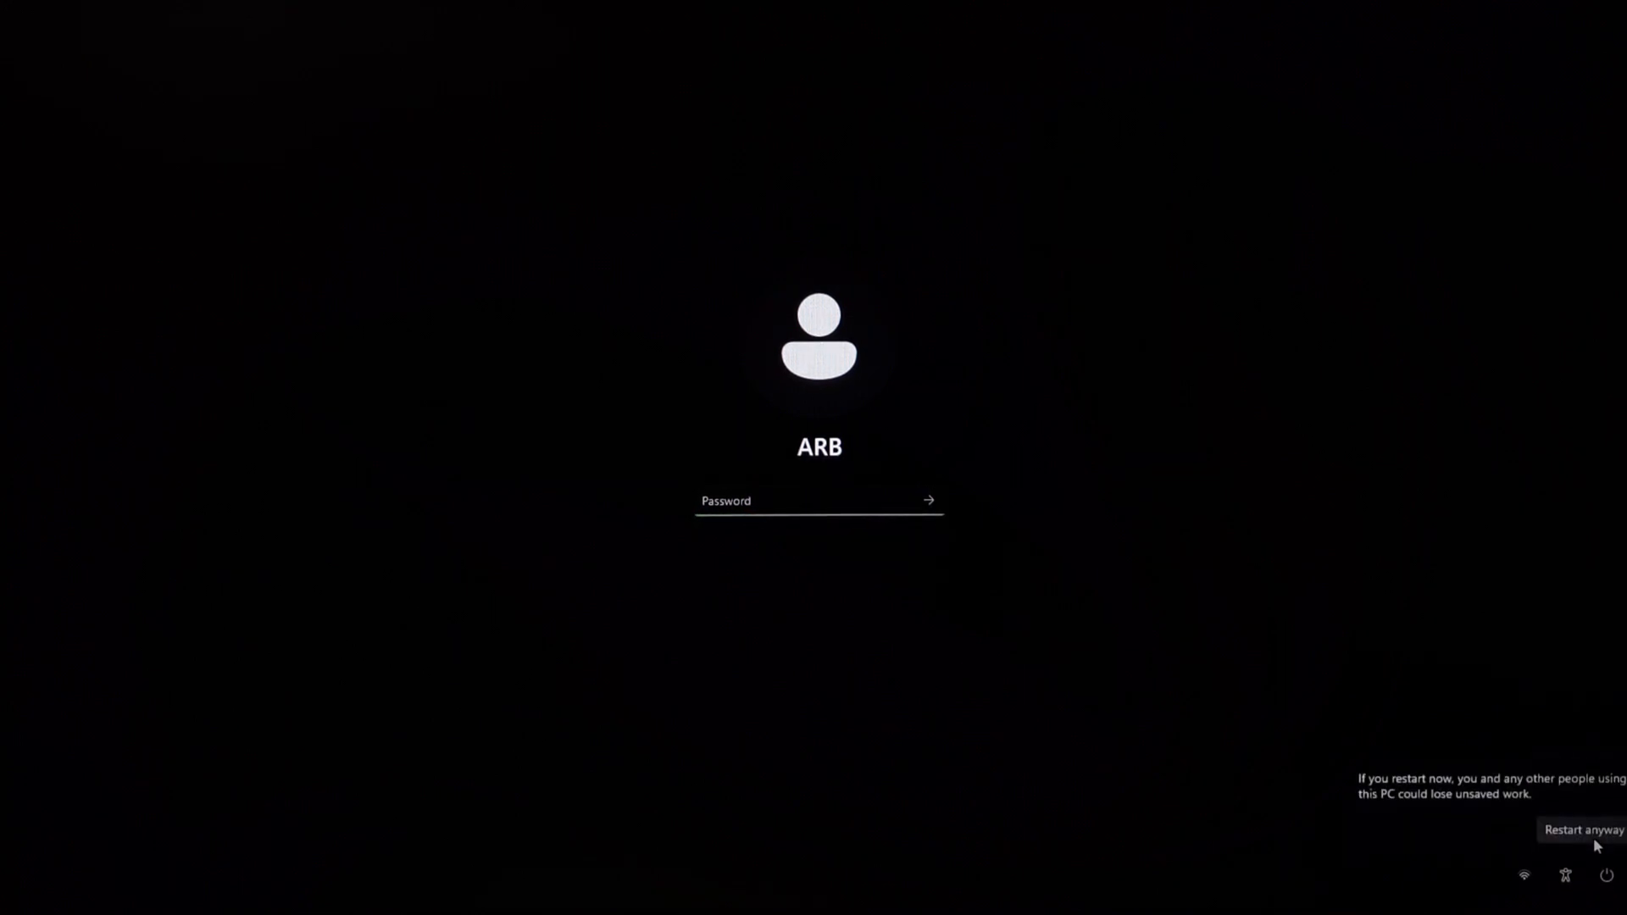
pyautogui.click(1585, 828)
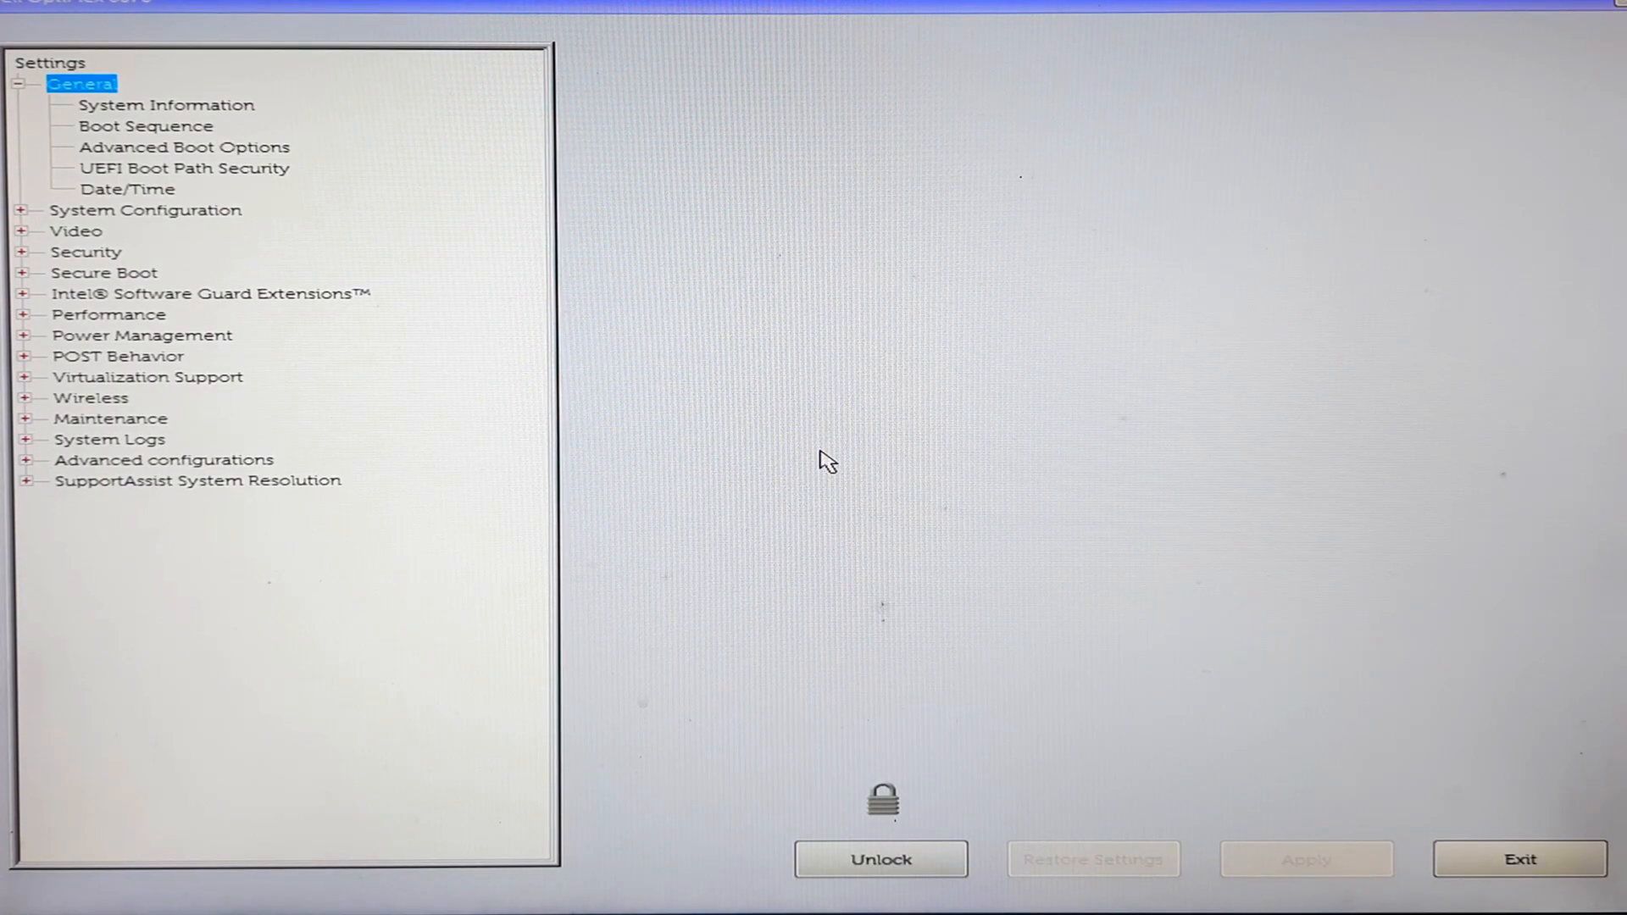
# Step: Under Security, enter another admin password in Setup Unlock and submit it
pyautogui.click(87, 251)
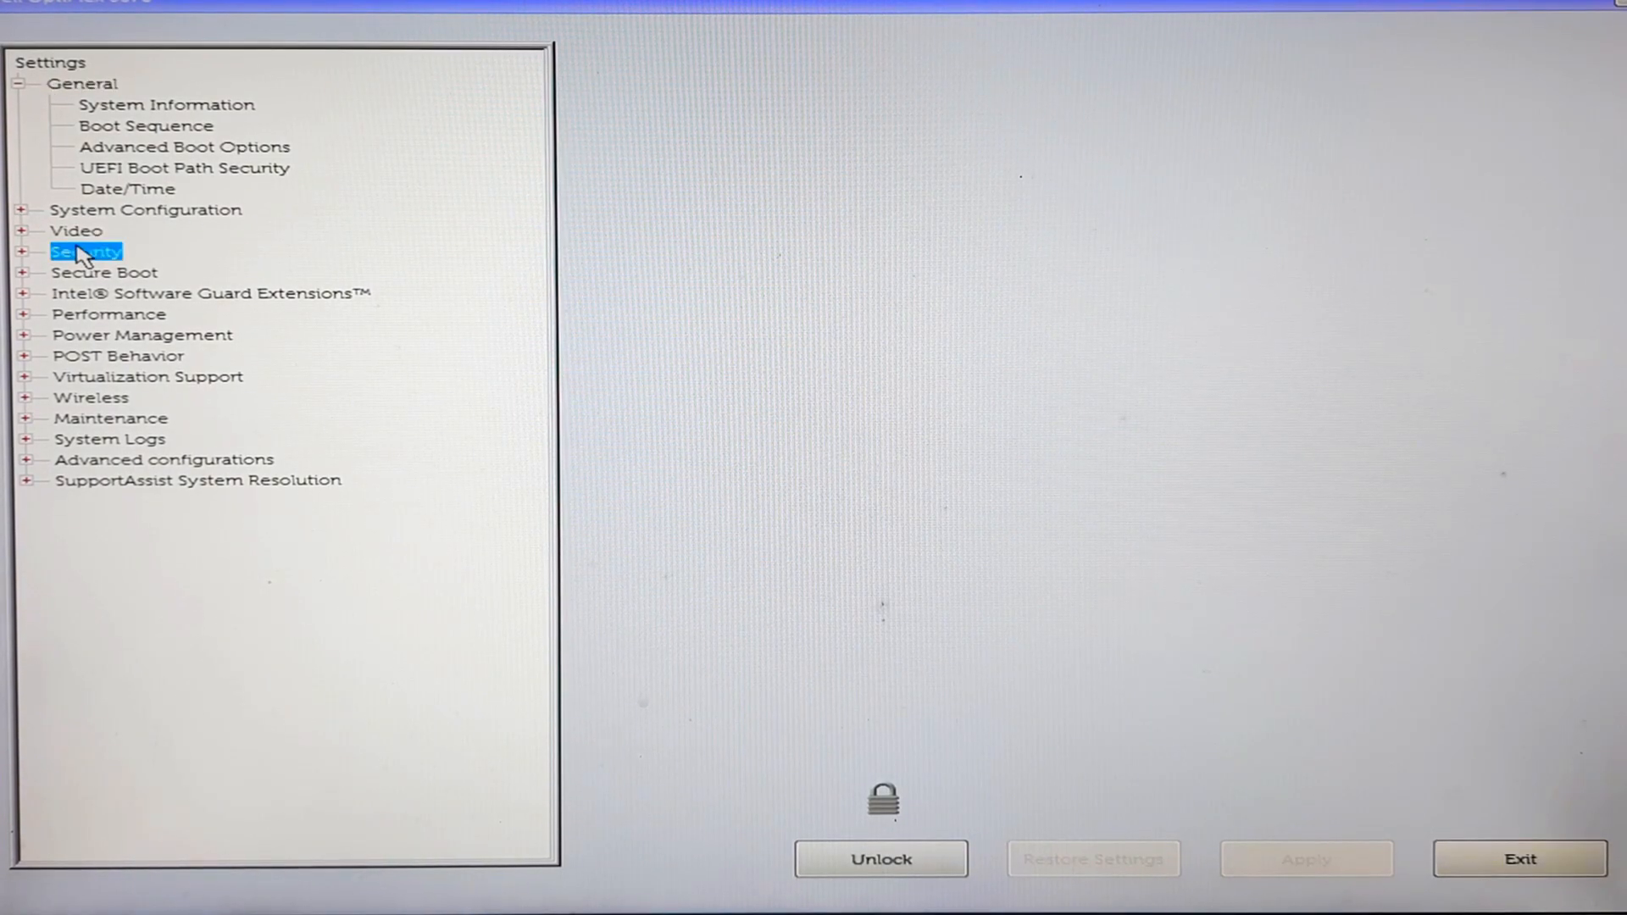
pyautogui.moveTo(94, 259)
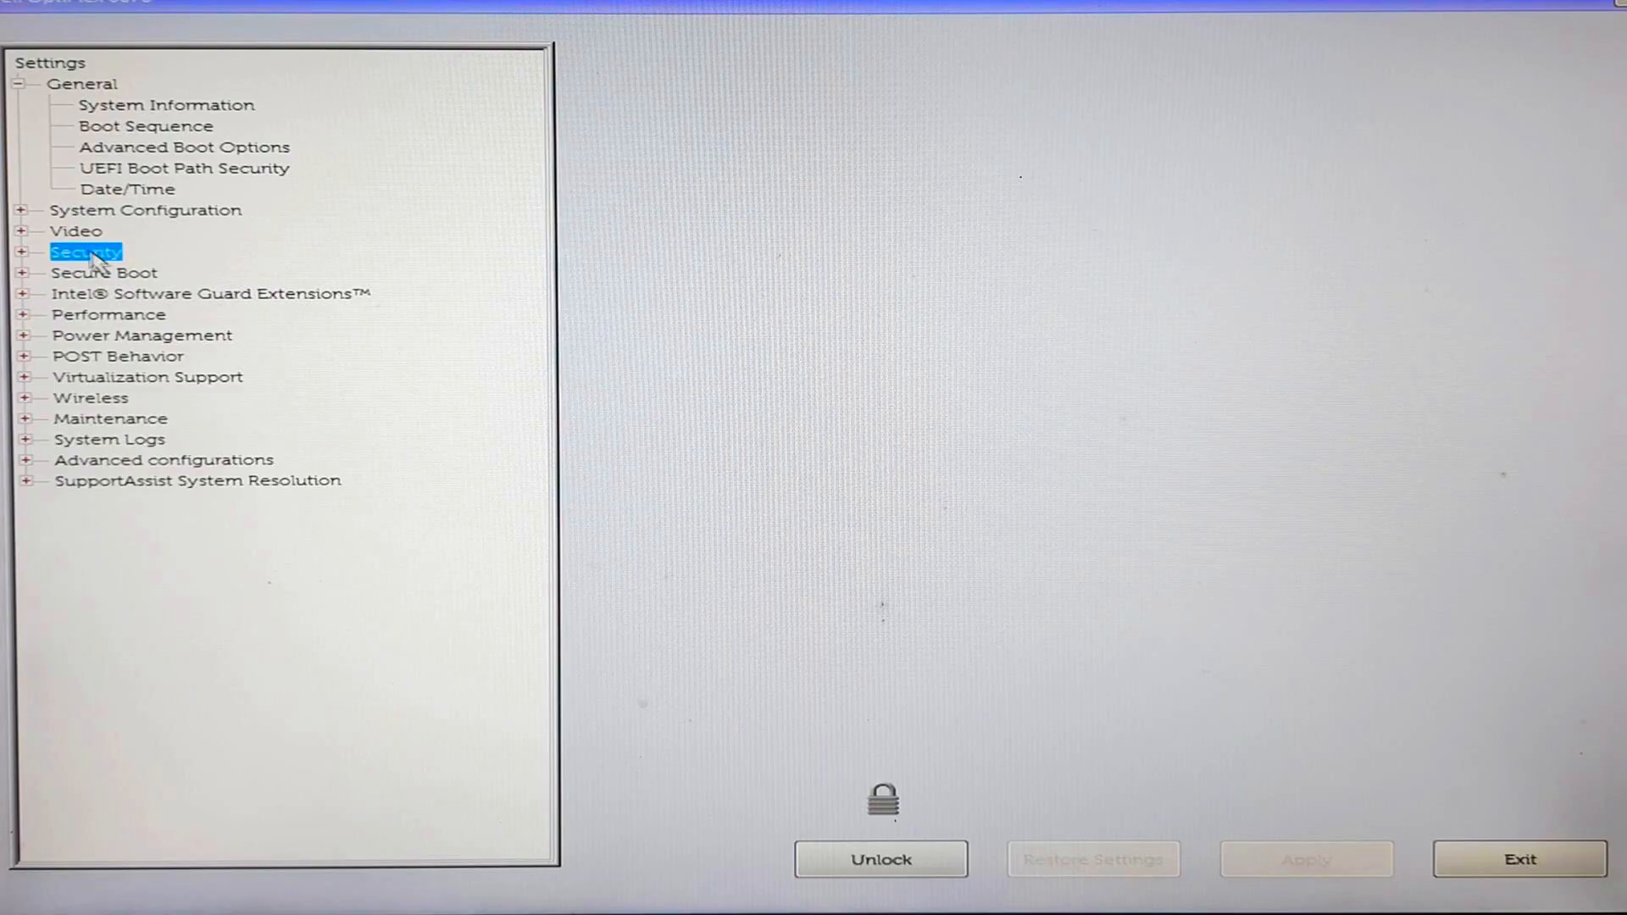
pyautogui.moveTo(850, 766)
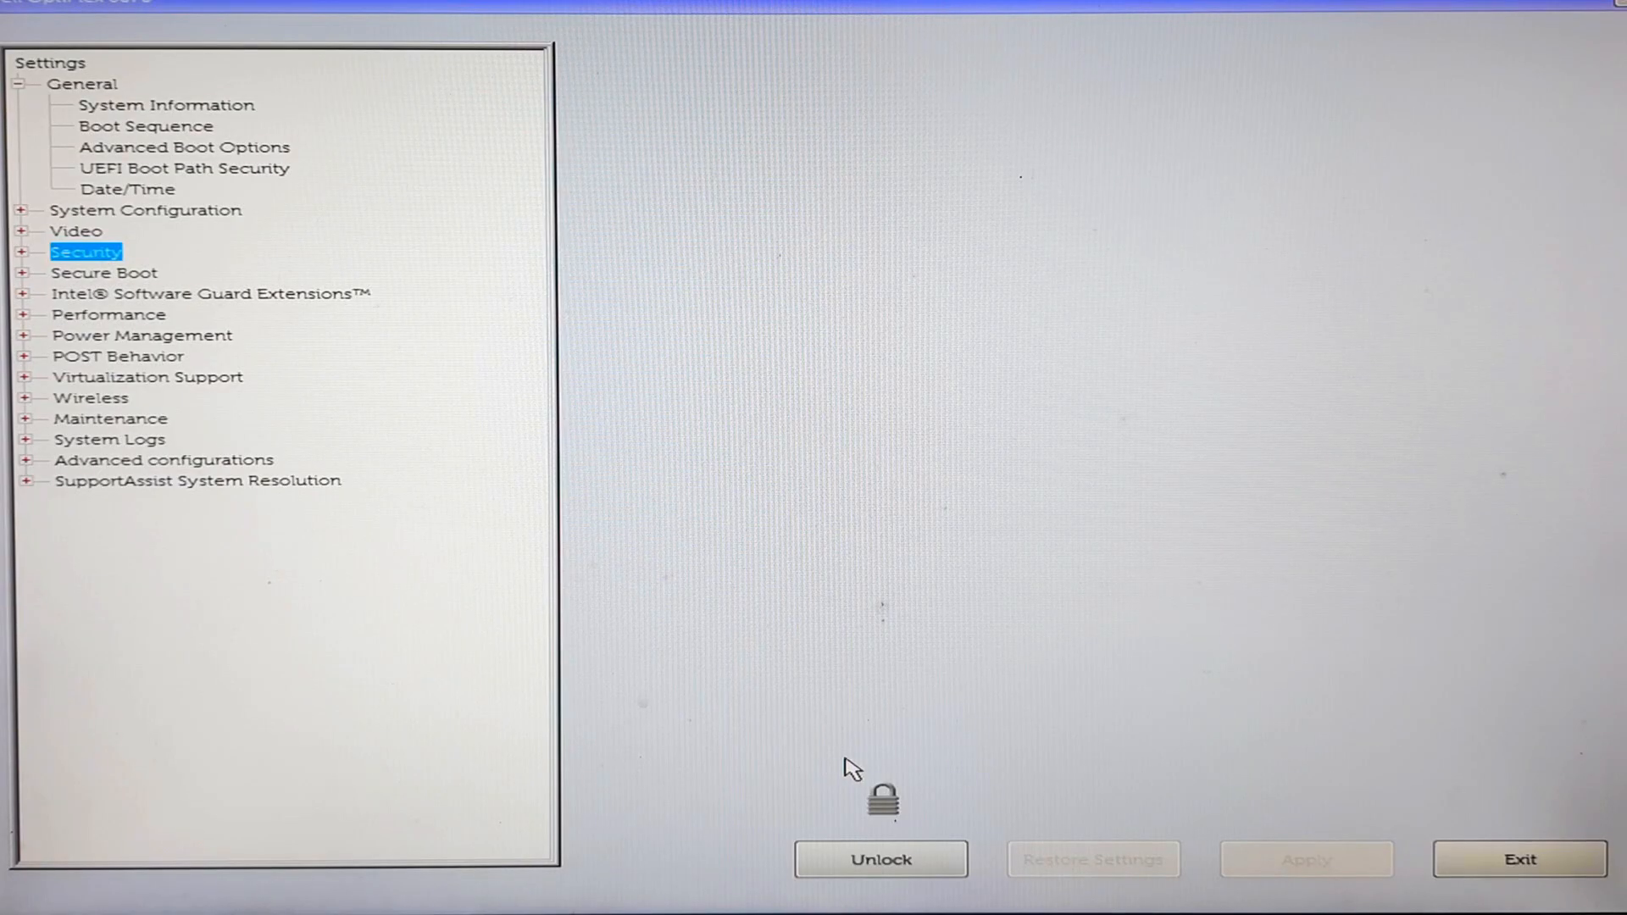
pyautogui.click(879, 859)
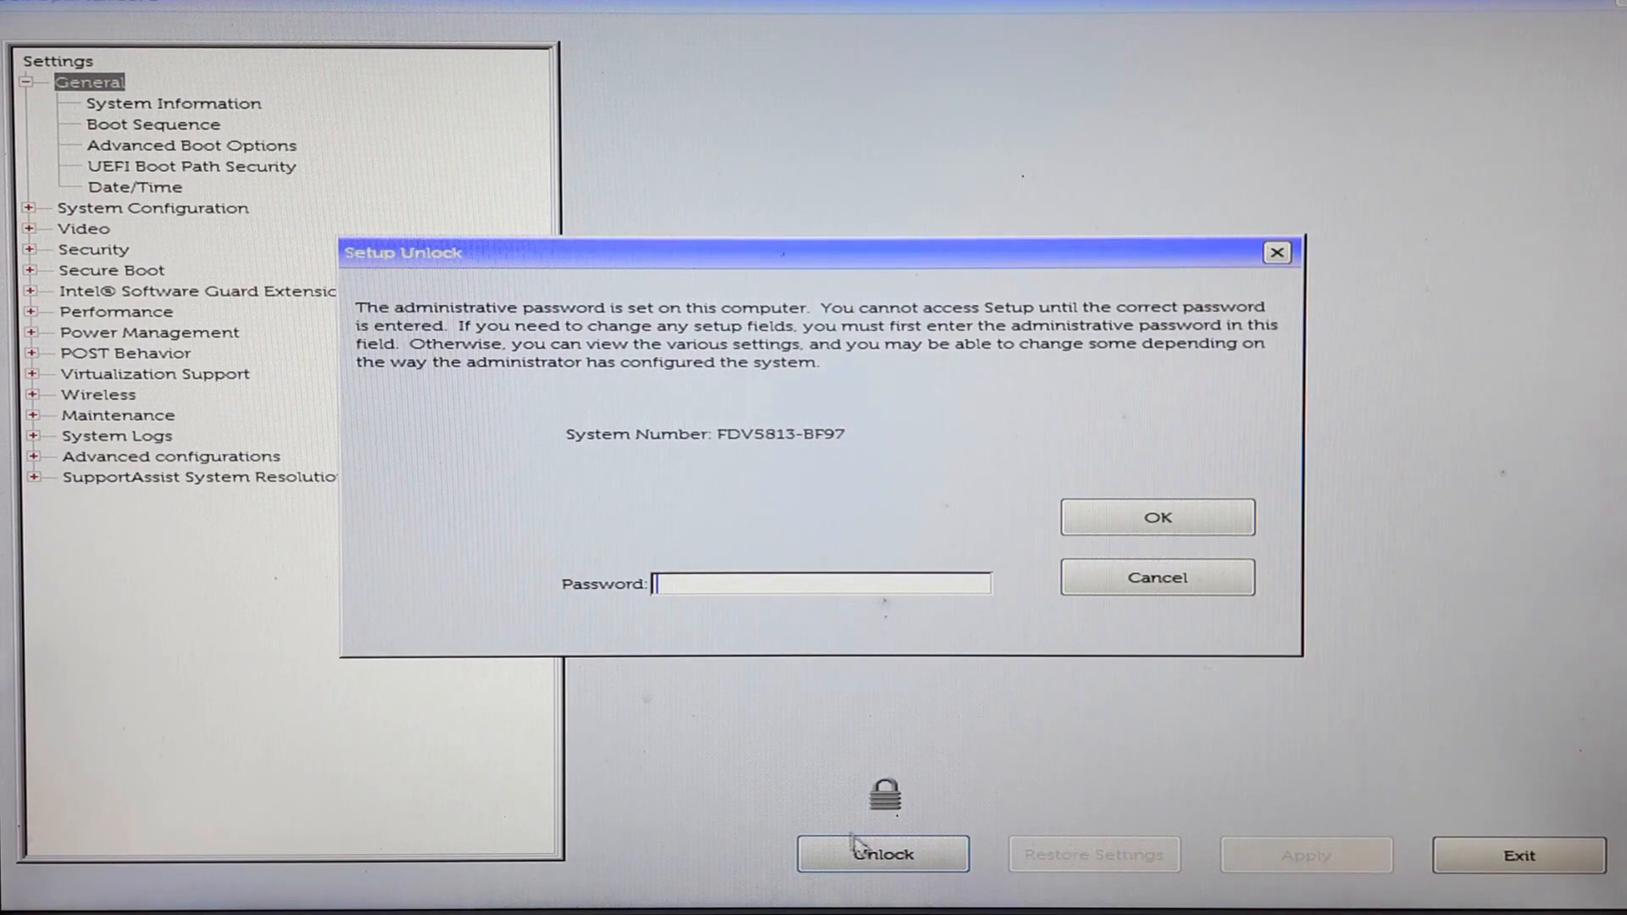
pyautogui.moveTo(820, 568)
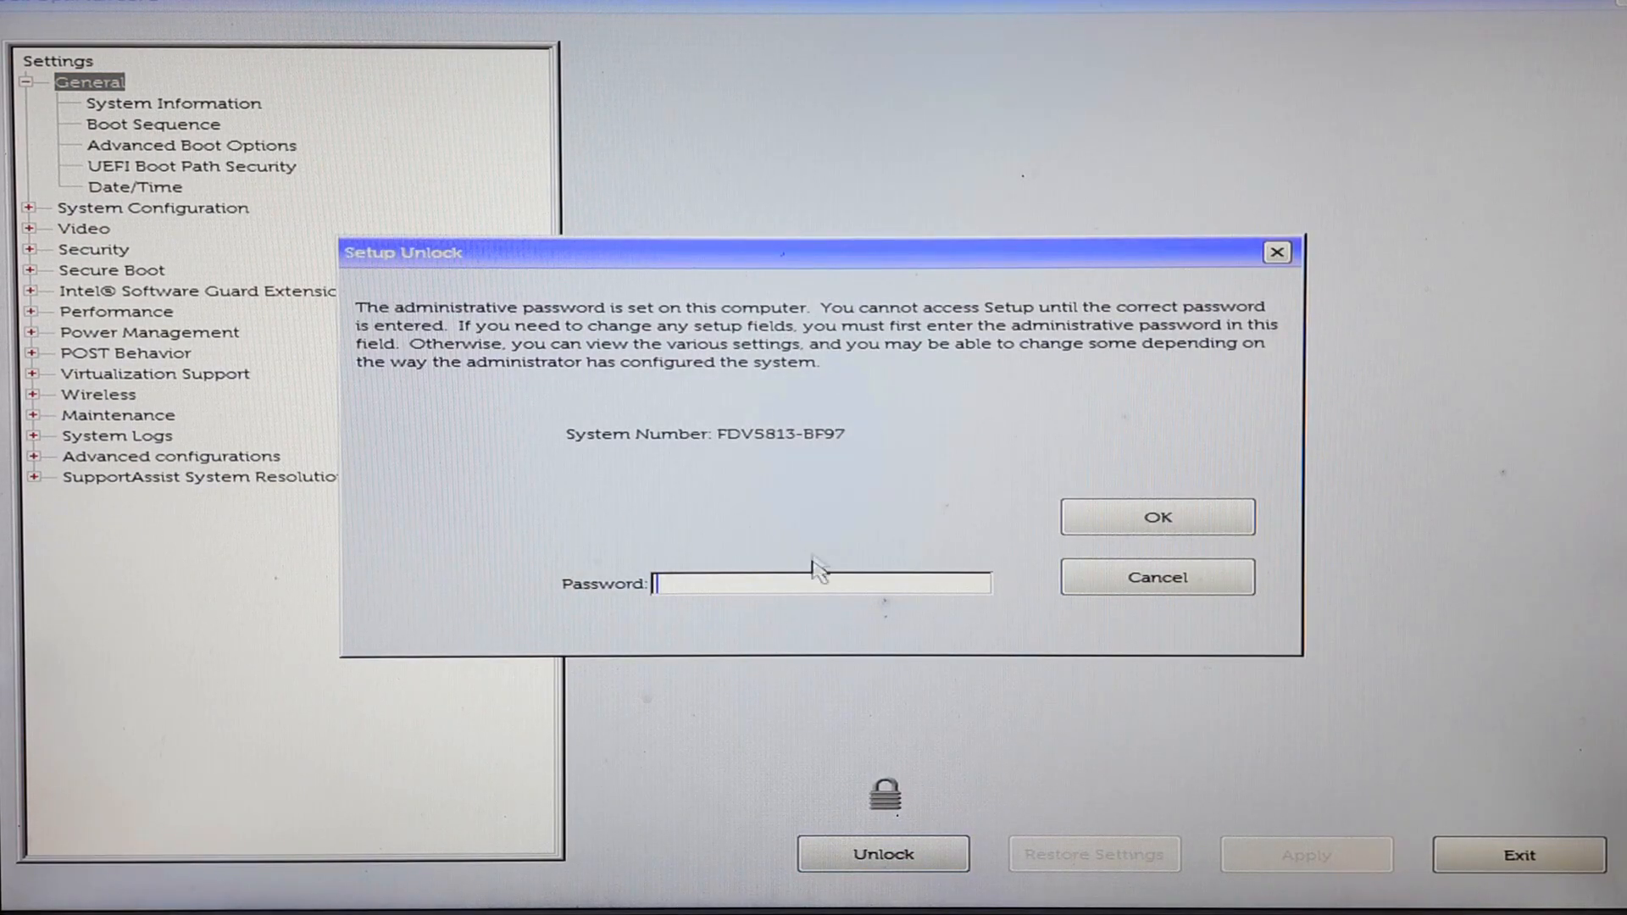
pyautogui.moveTo(763, 611)
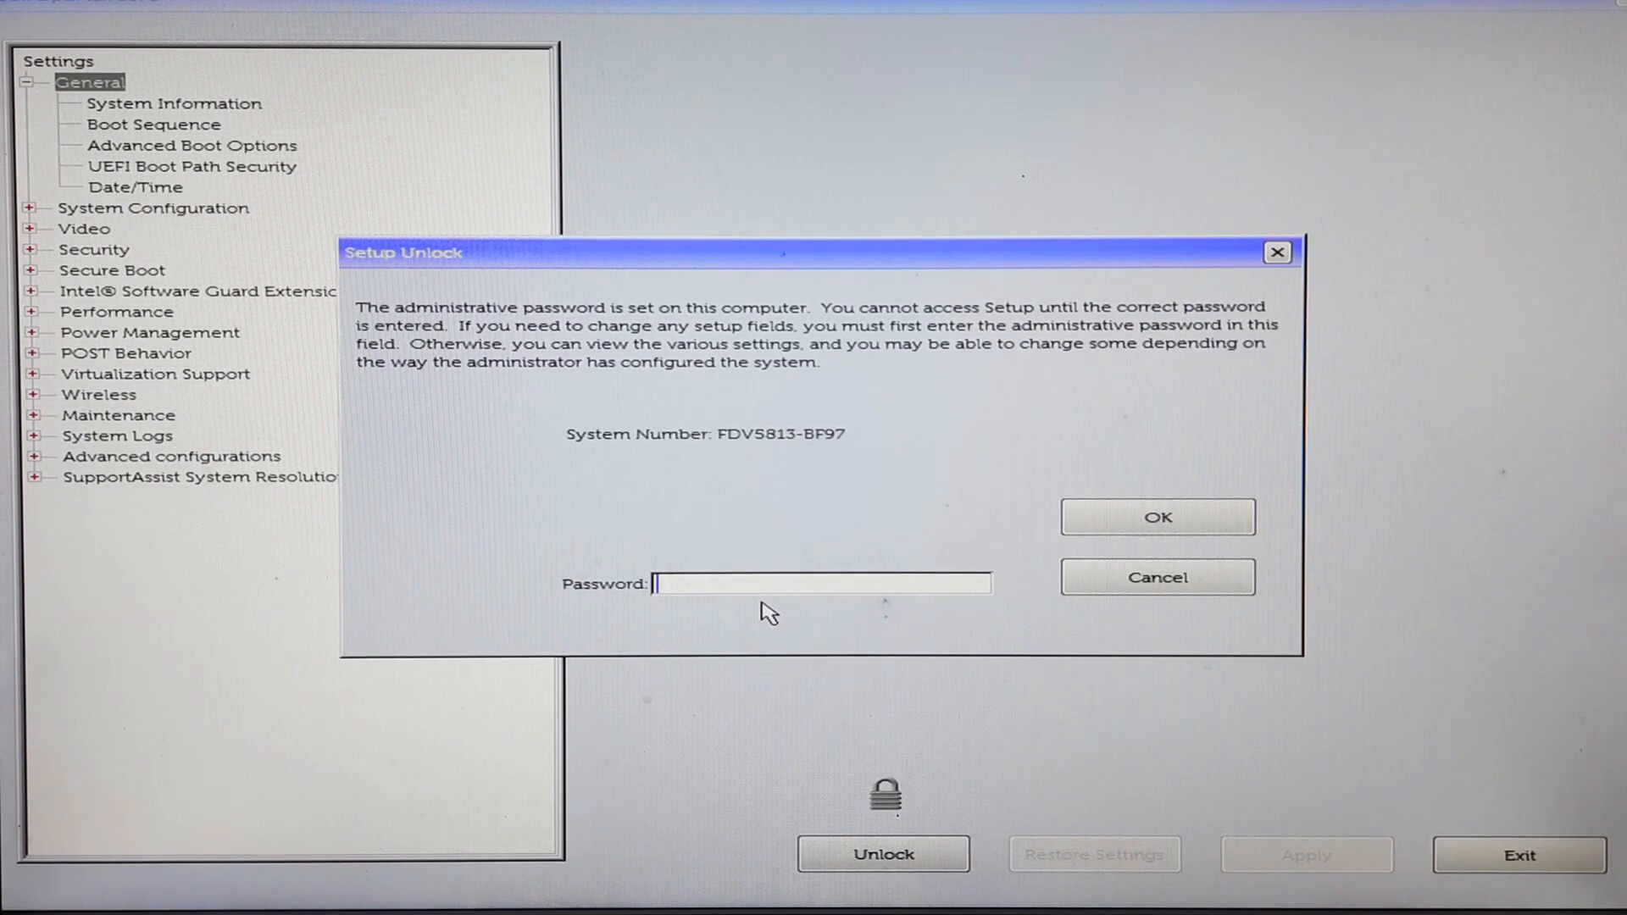
pyautogui.write('****')
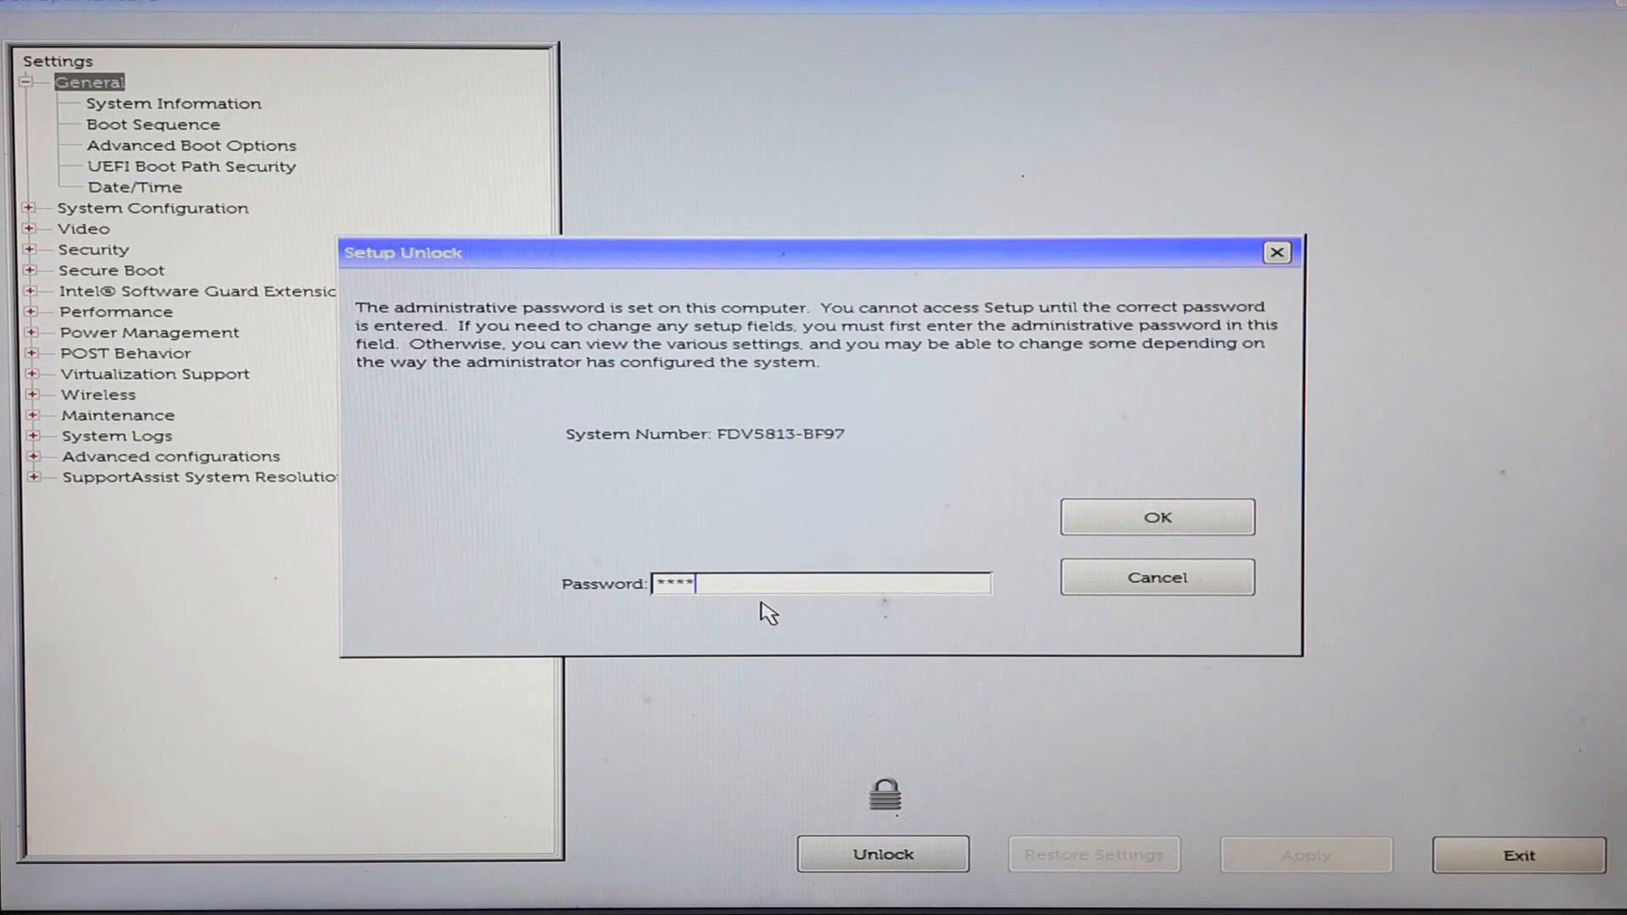
pyautogui.click(1156, 517)
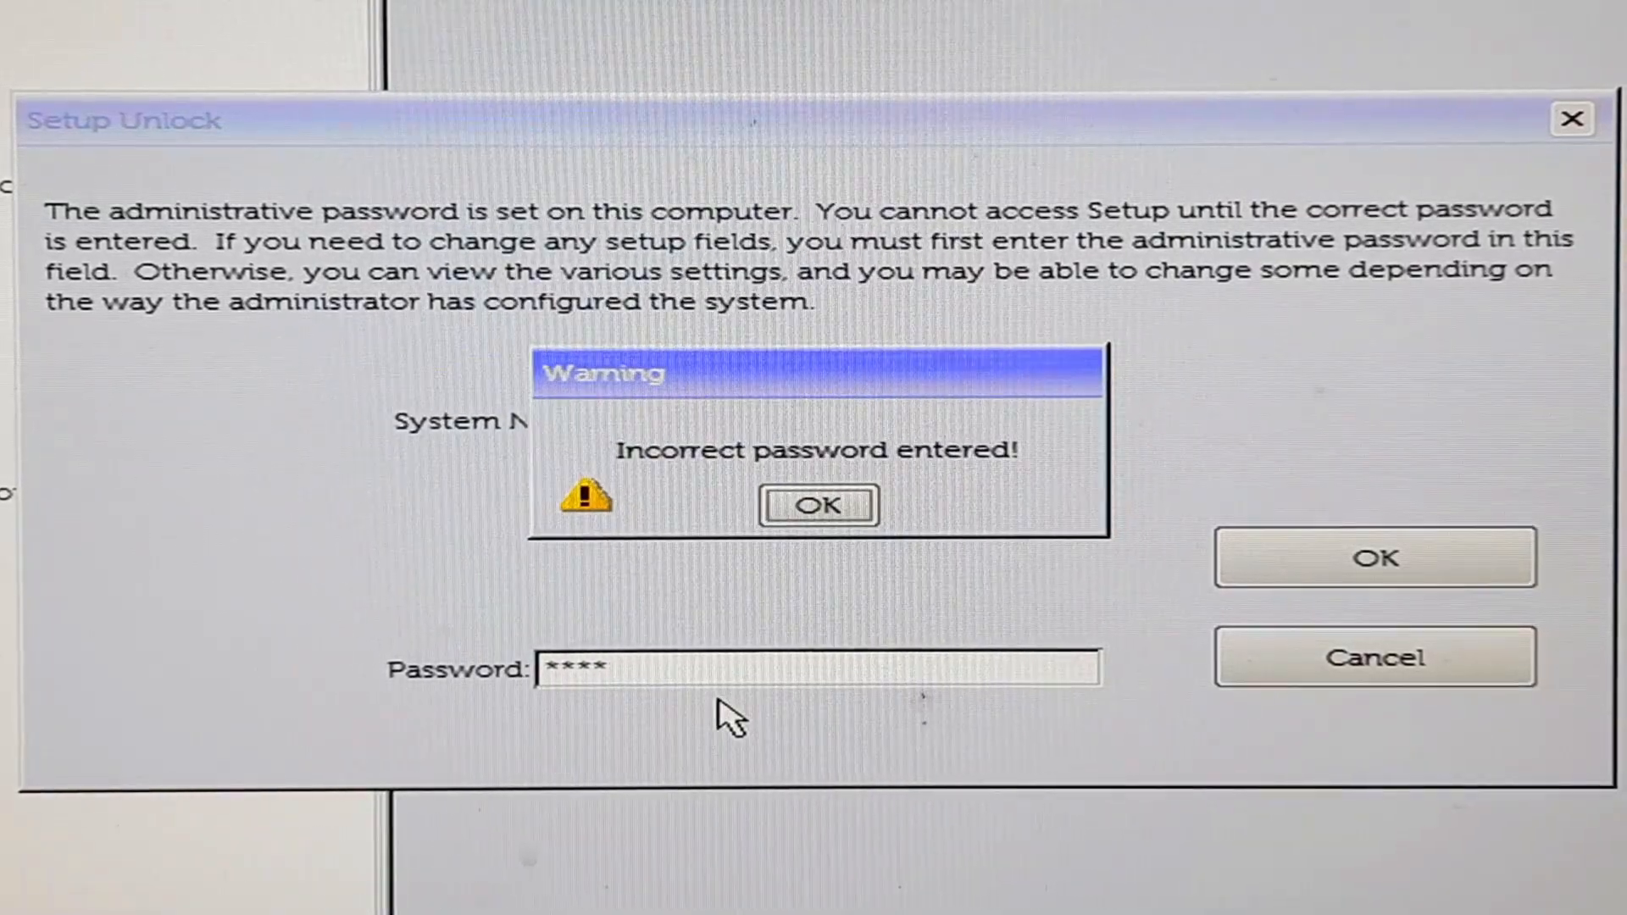
pyautogui.click(817, 504)
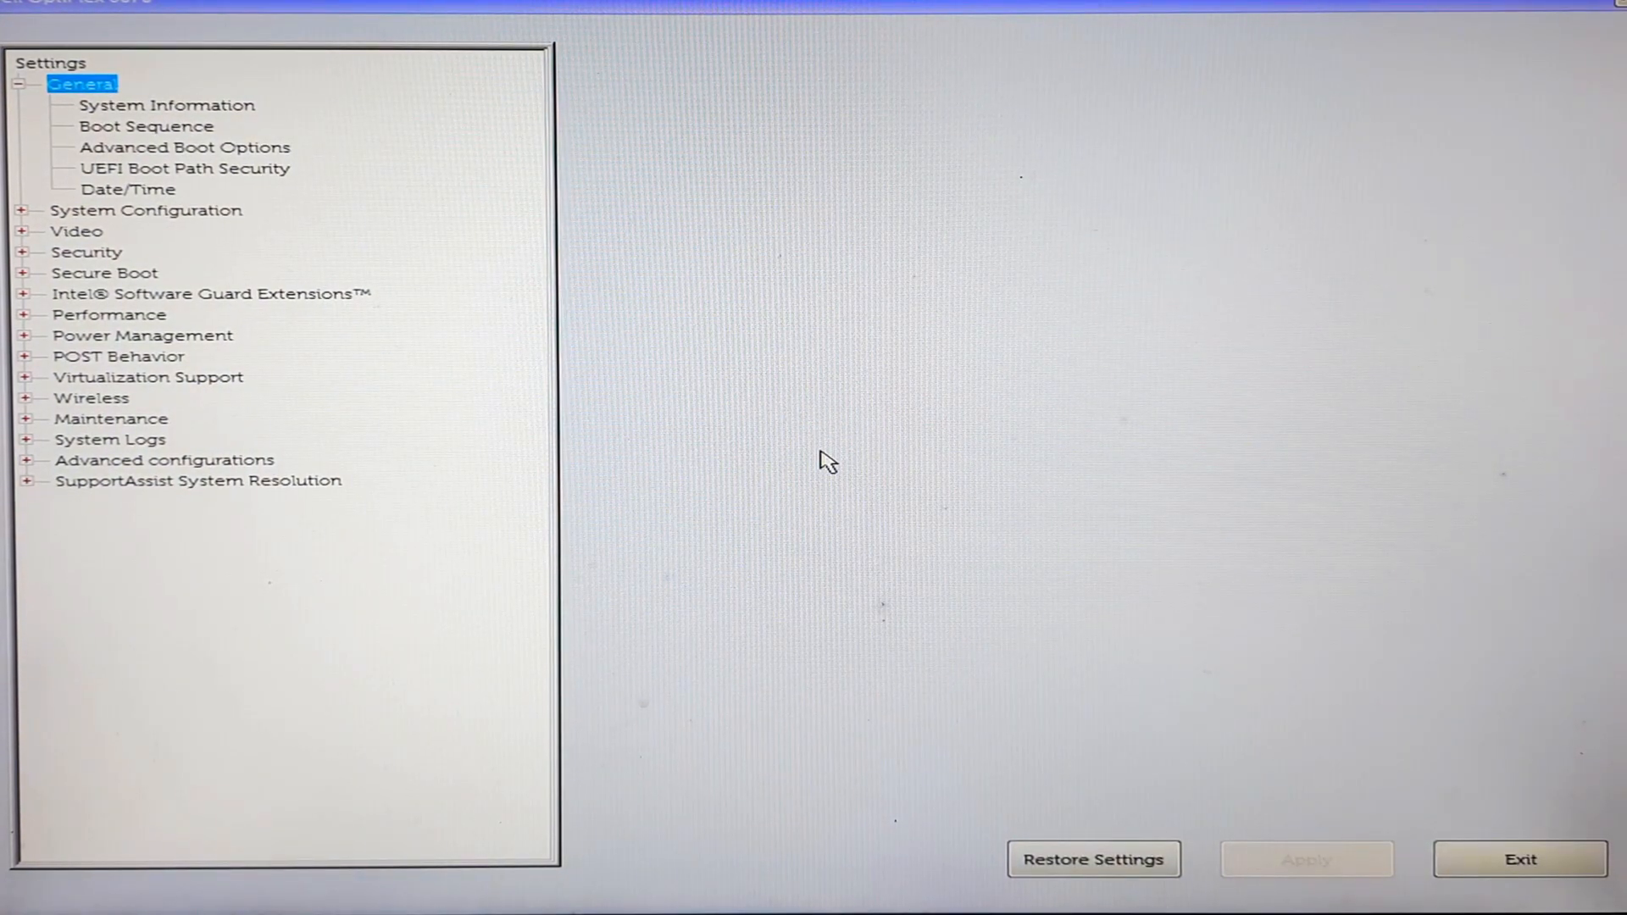
pyautogui.moveTo(15, 288)
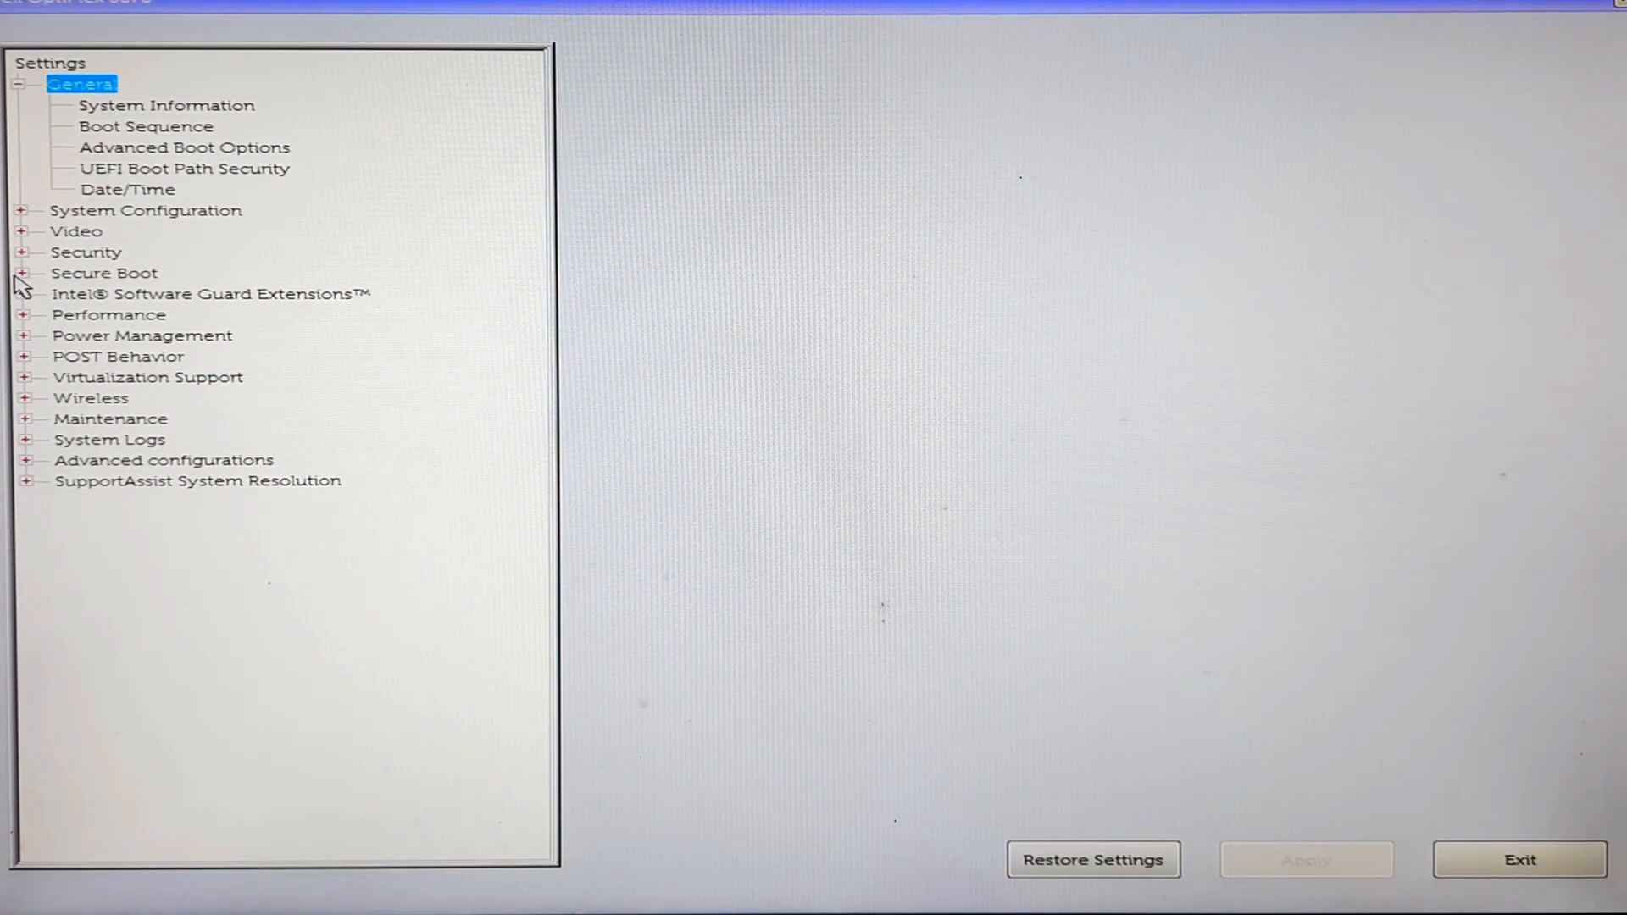
# Step: Expand Security and view the Admin Password page showing Not Set
pyautogui.click(23, 251)
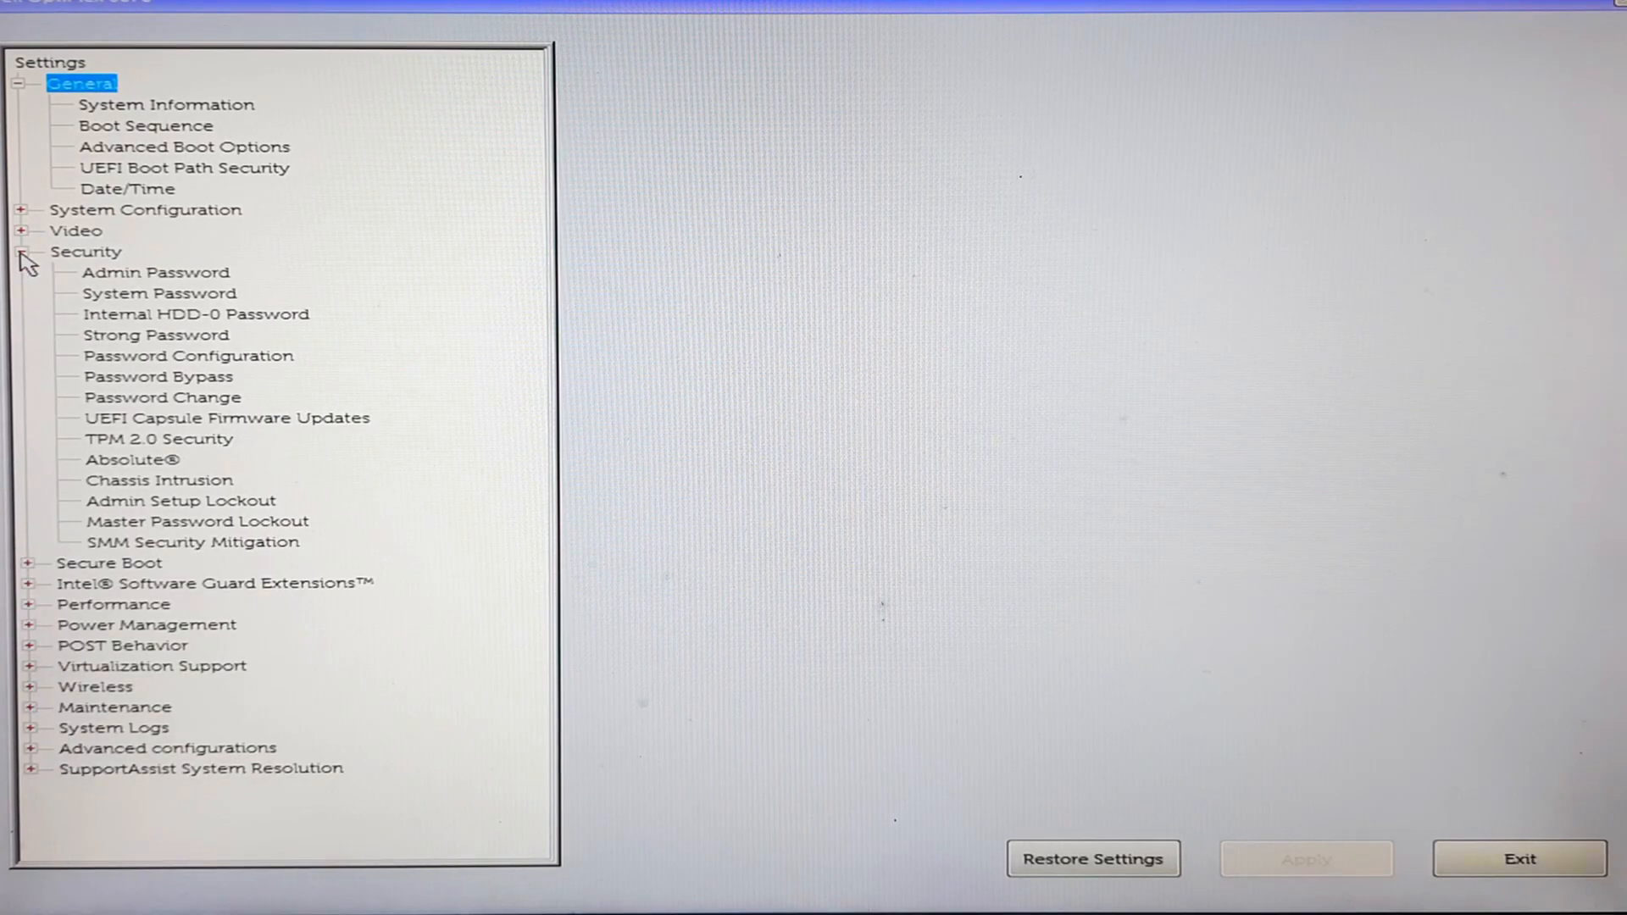
pyautogui.click(154, 272)
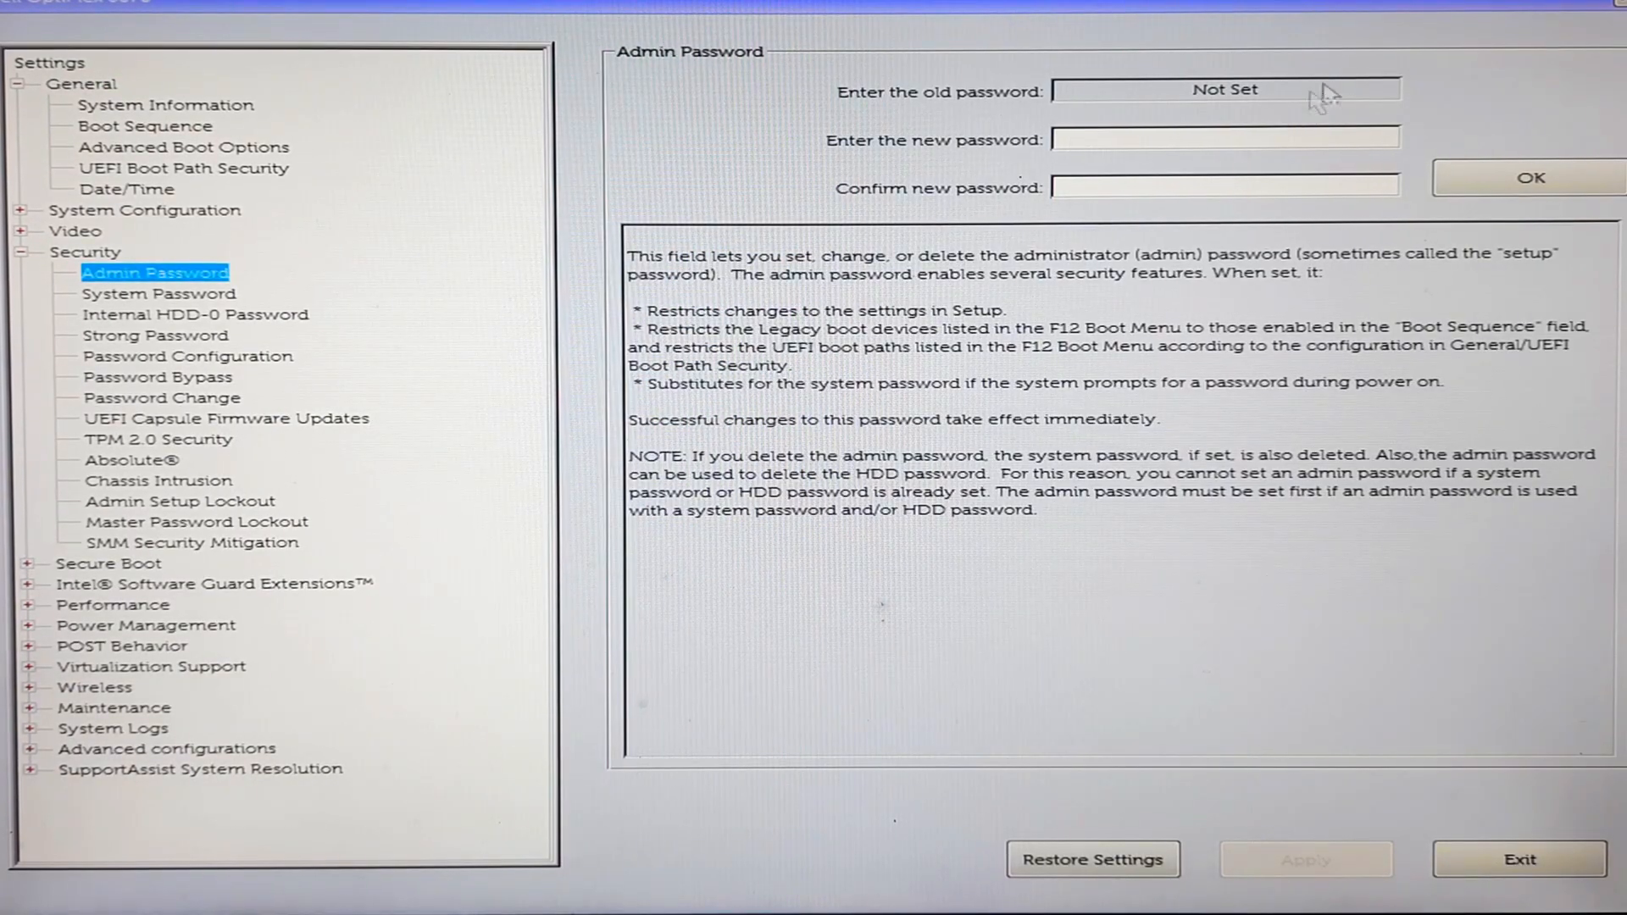
pyautogui.moveTo(1187, 67)
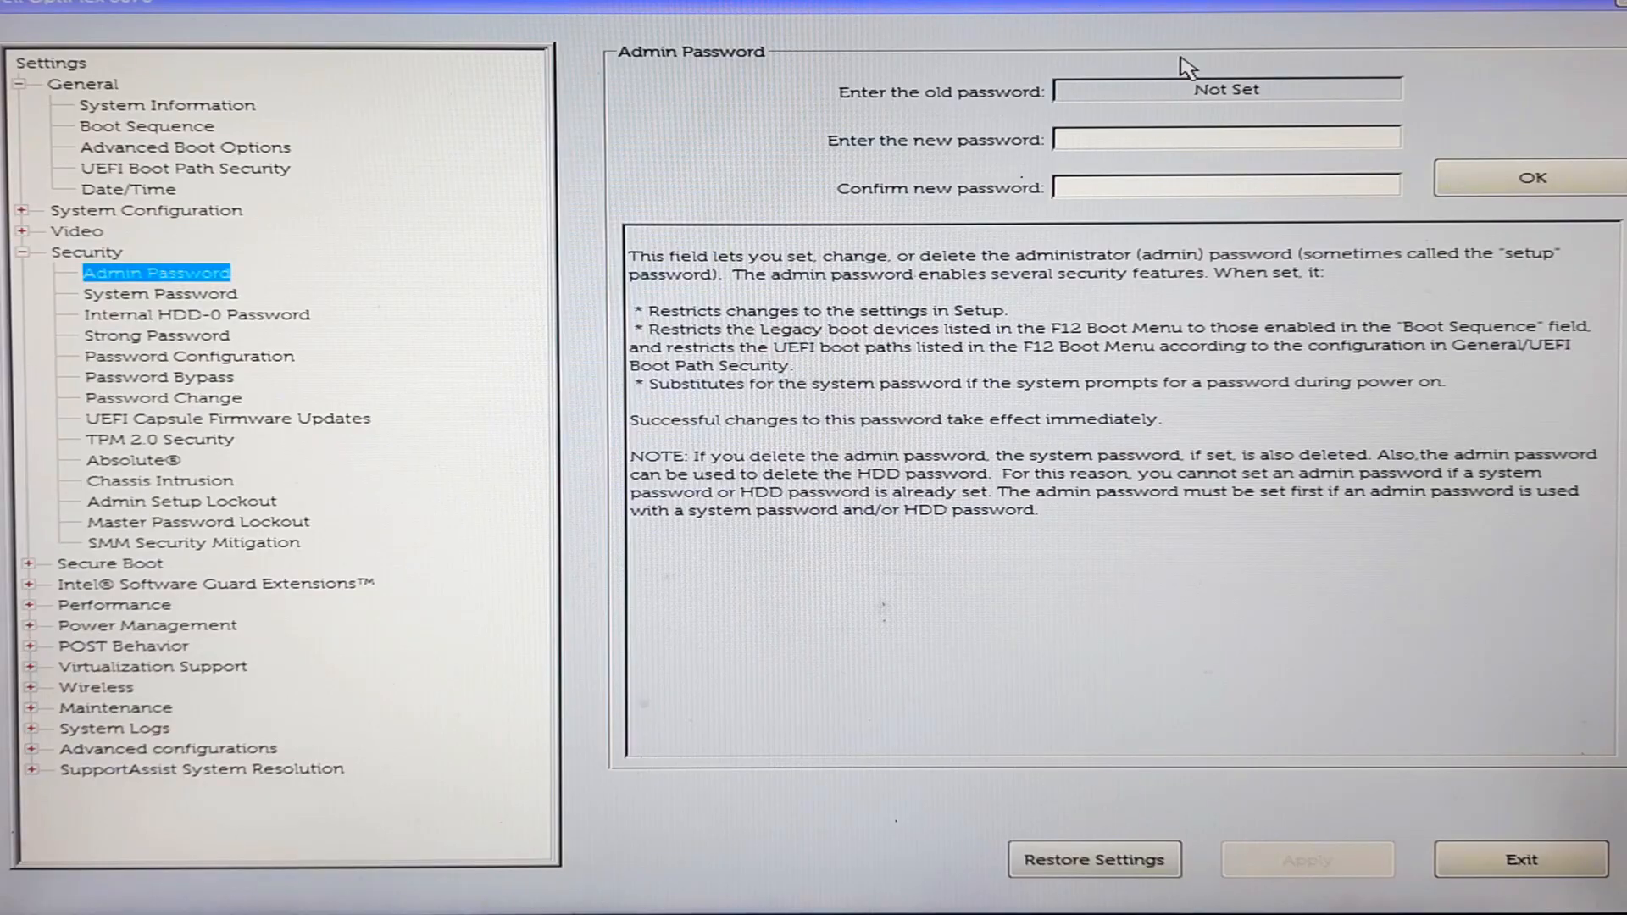
pyautogui.moveTo(1193, 70)
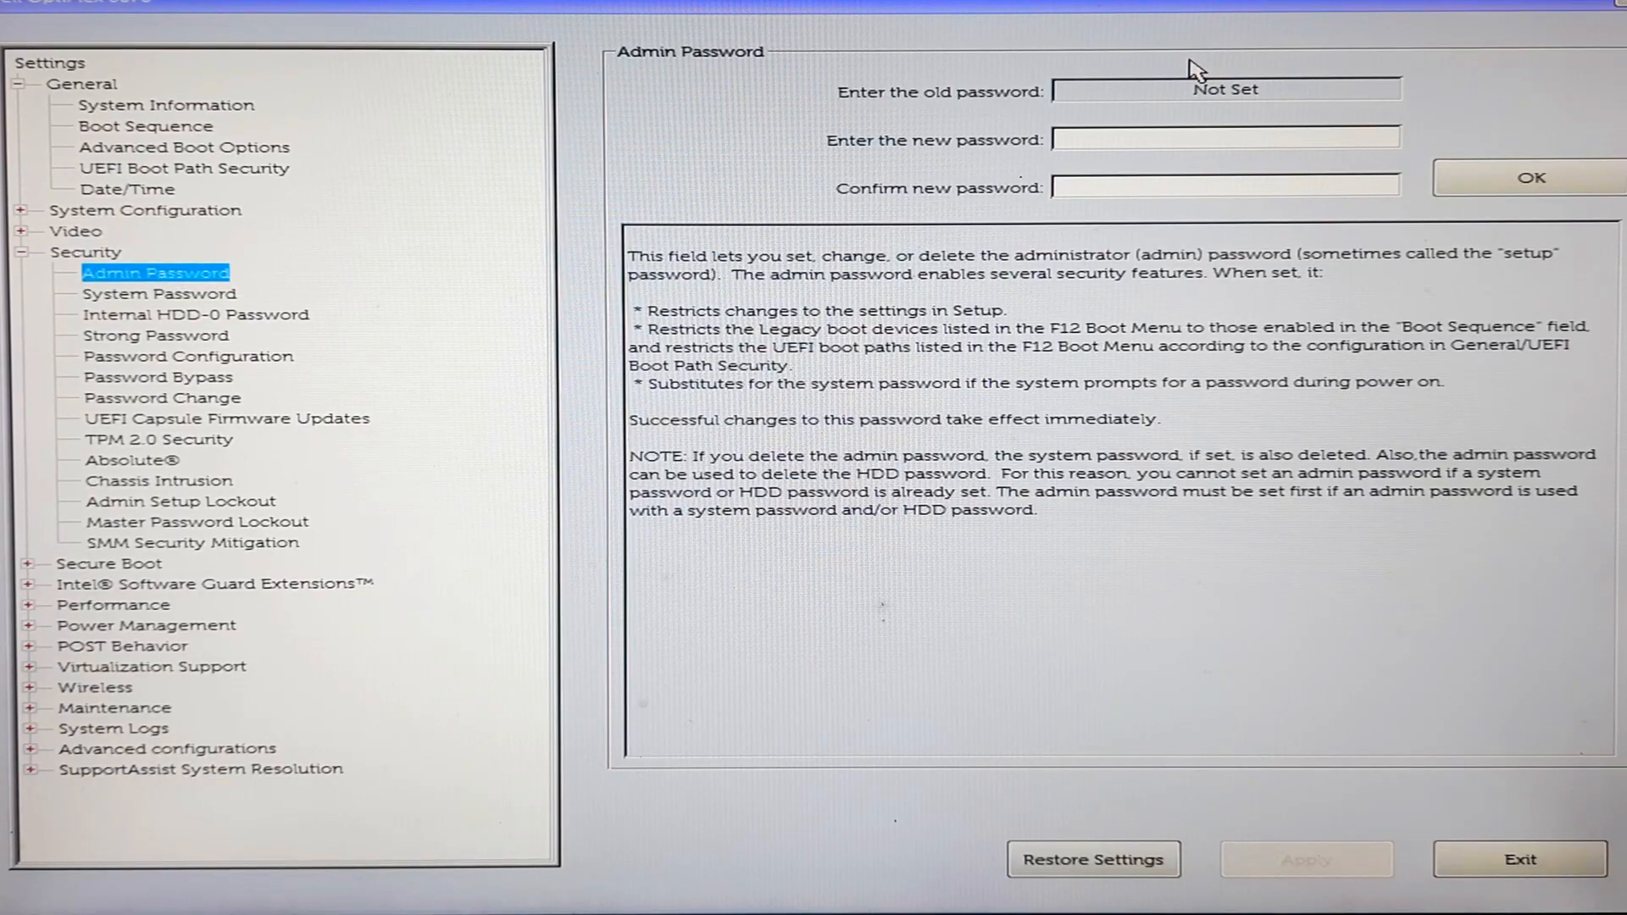